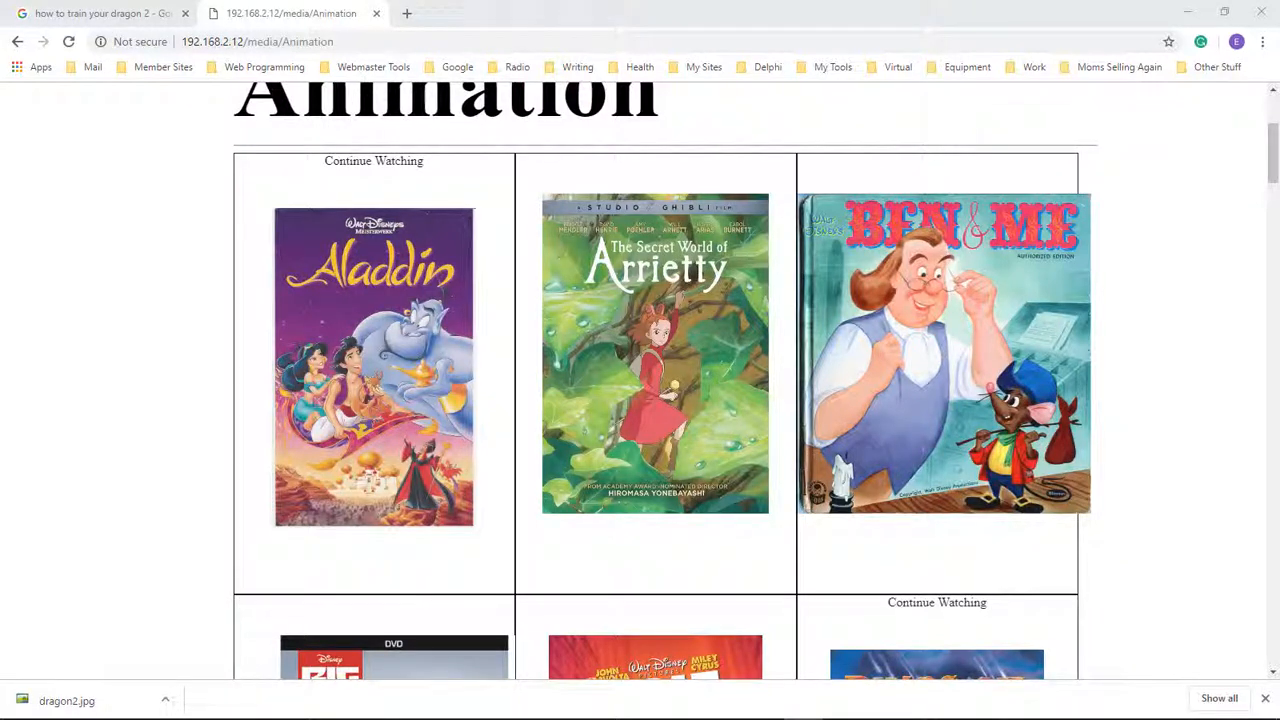
pyautogui.moveTo(1127, 167)
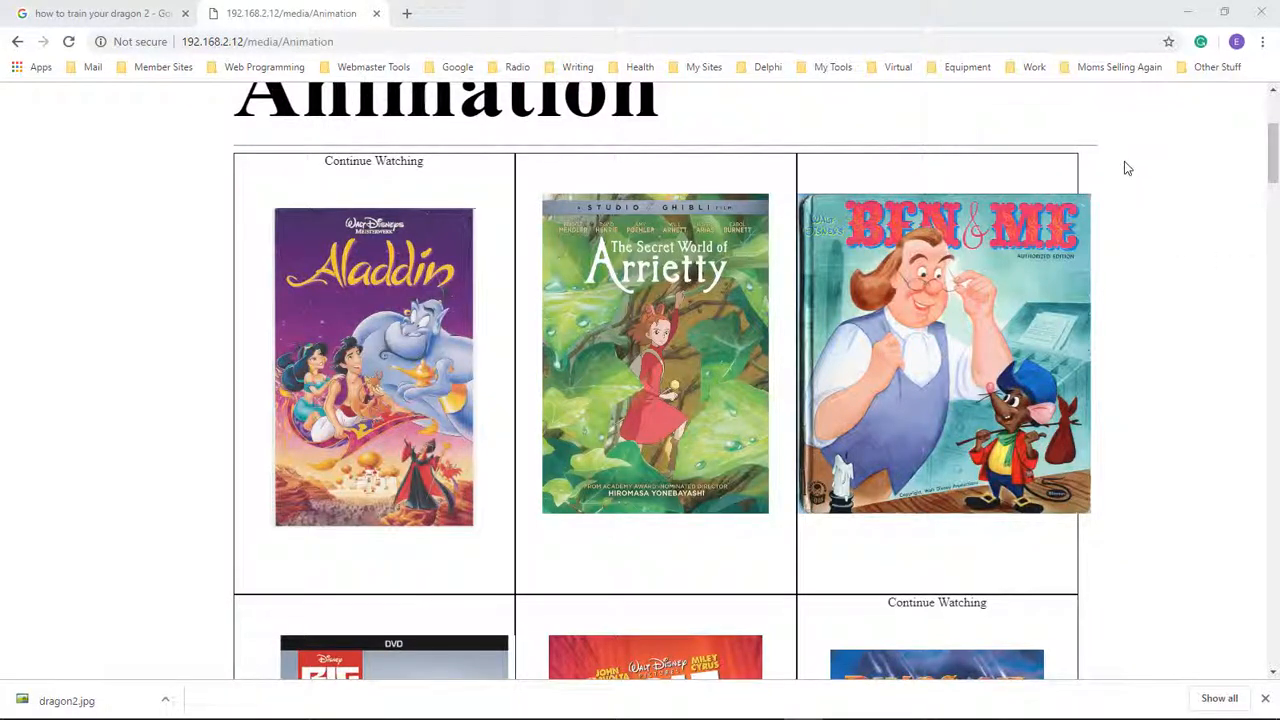
pyautogui.moveTo(1220, 170)
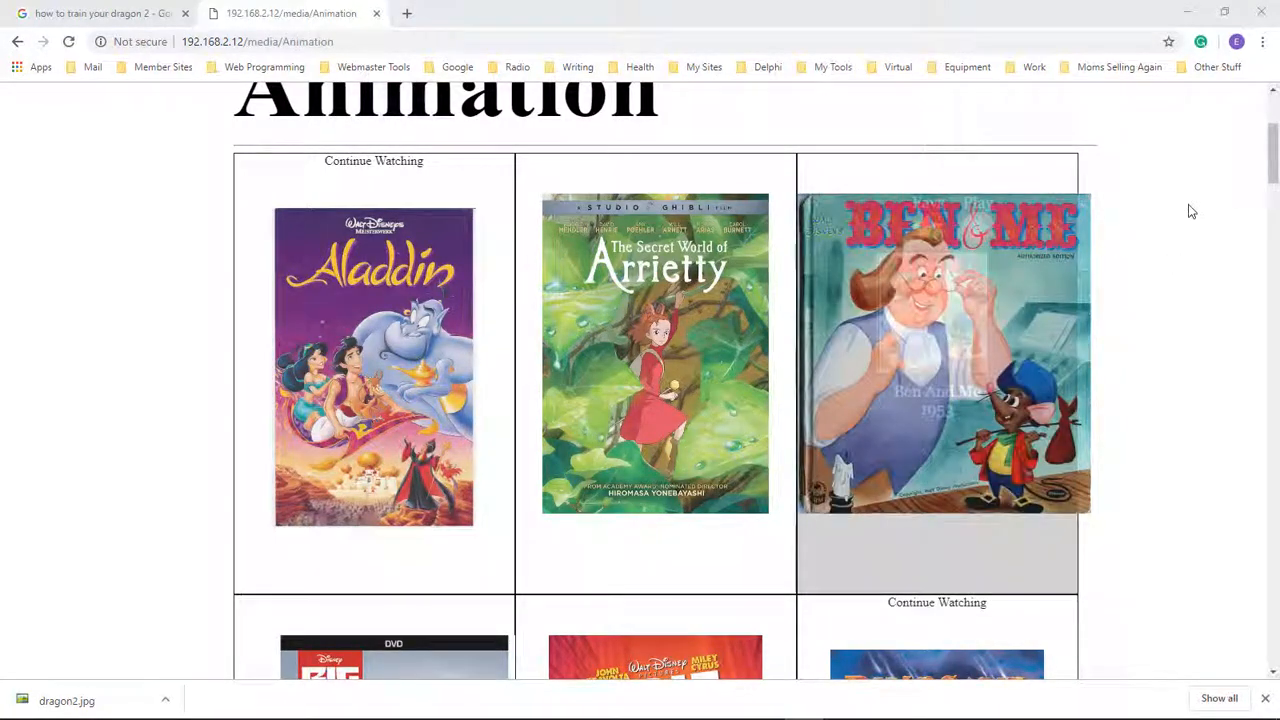
# Step: Browse the Animation media page, then open Developer tools via More tools
pyautogui.scroll(-3)
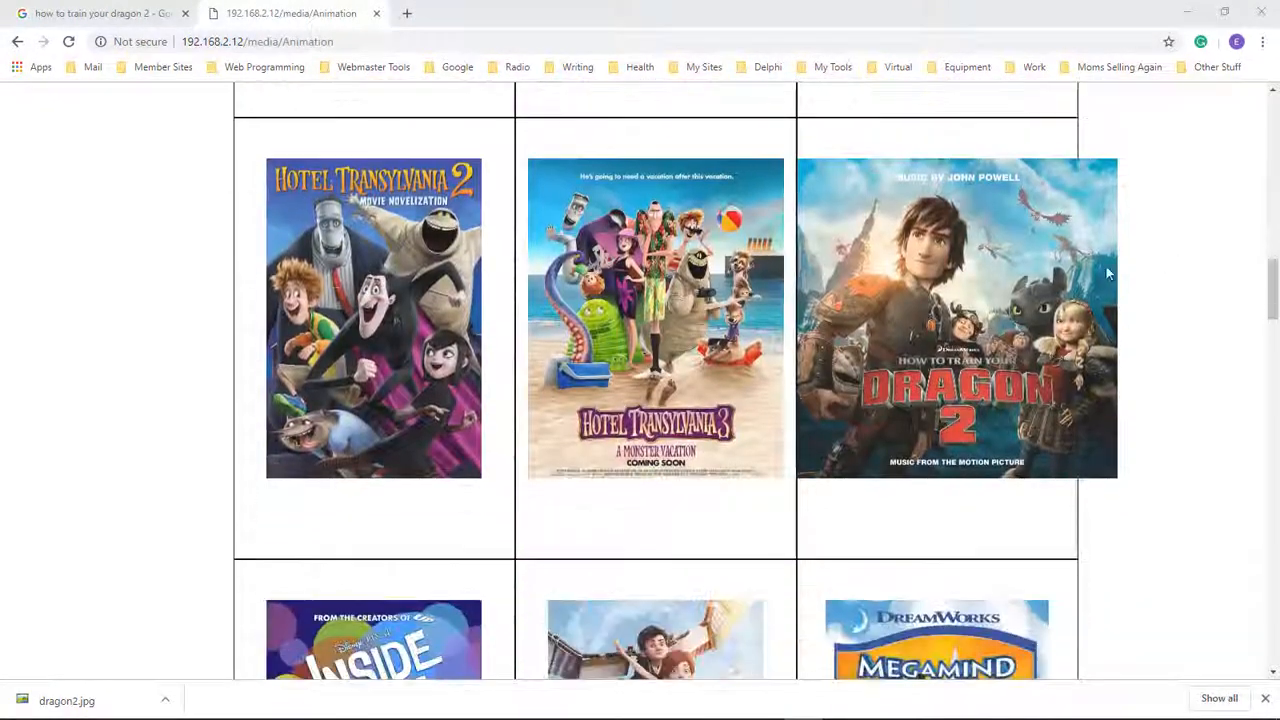
pyautogui.scroll(3)
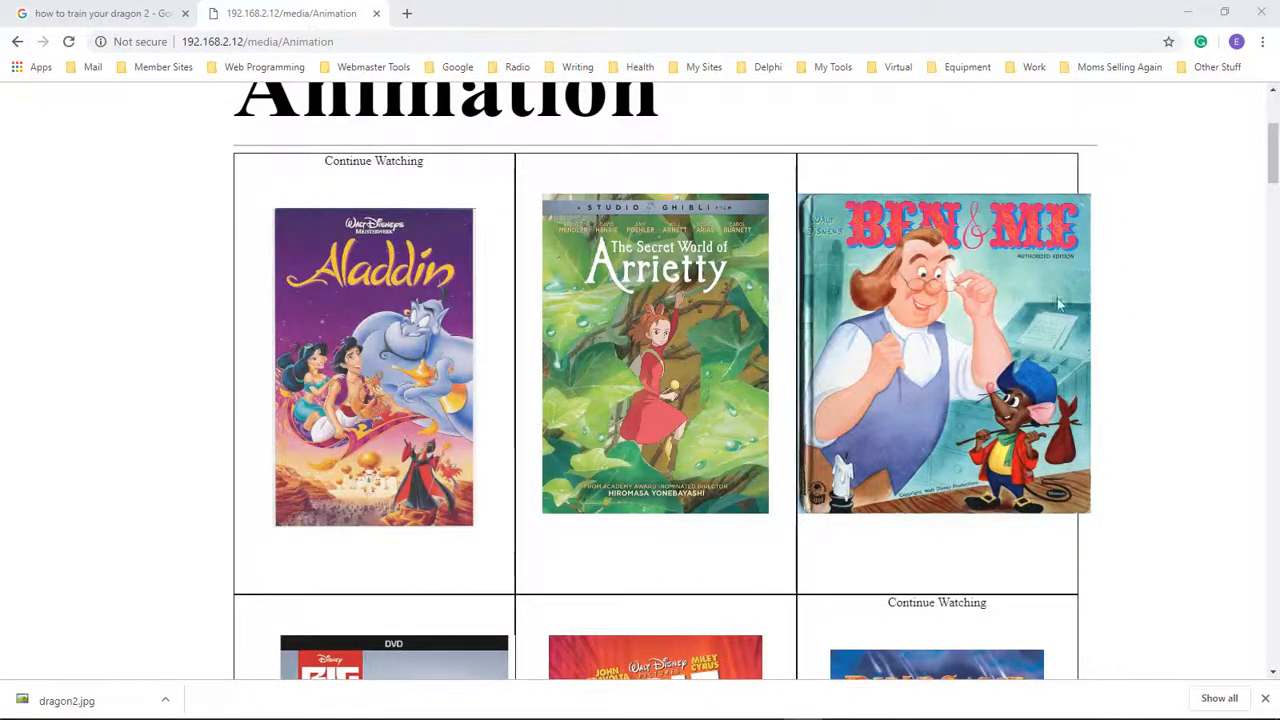
pyautogui.moveTo(1057, 167)
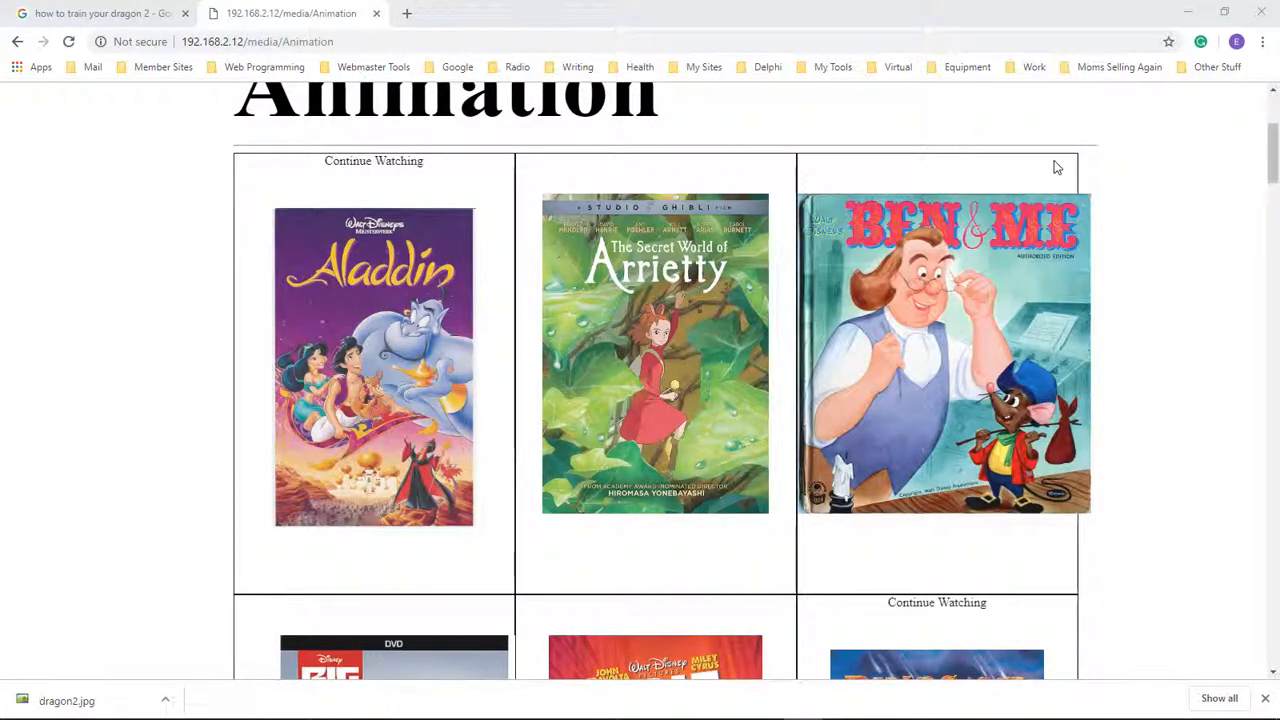
pyautogui.scroll(-3)
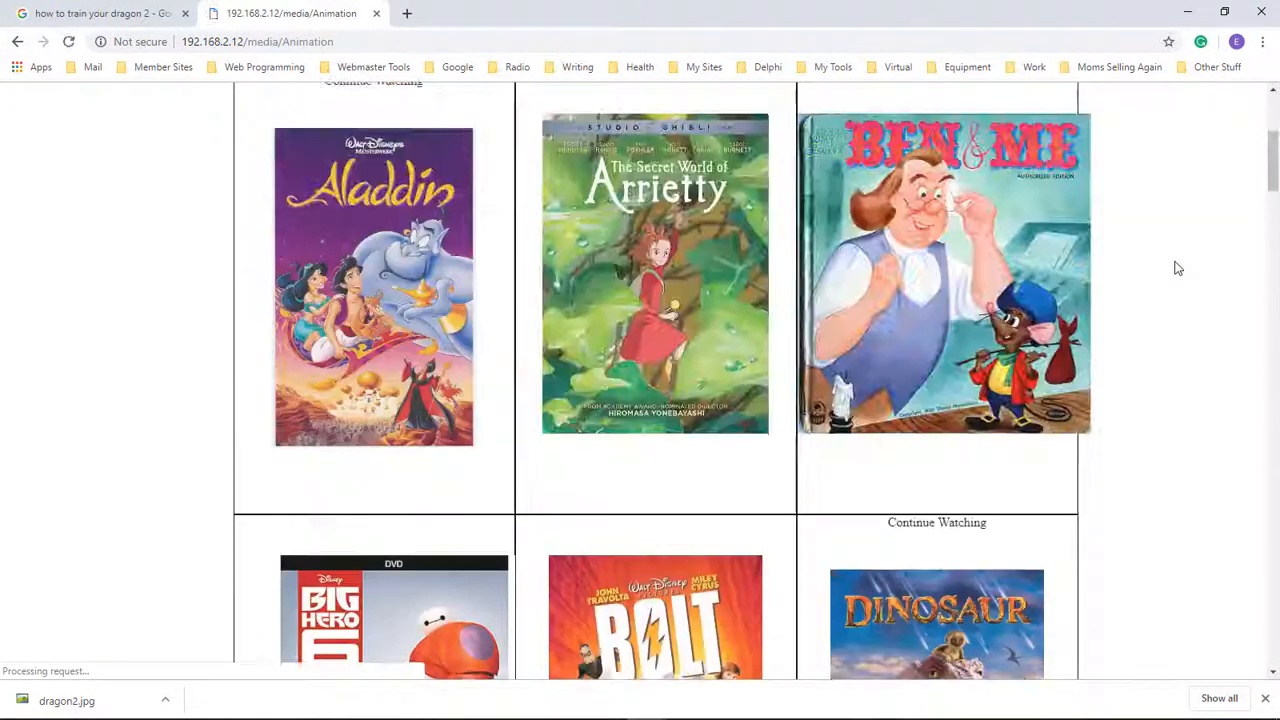
pyautogui.scroll(3)
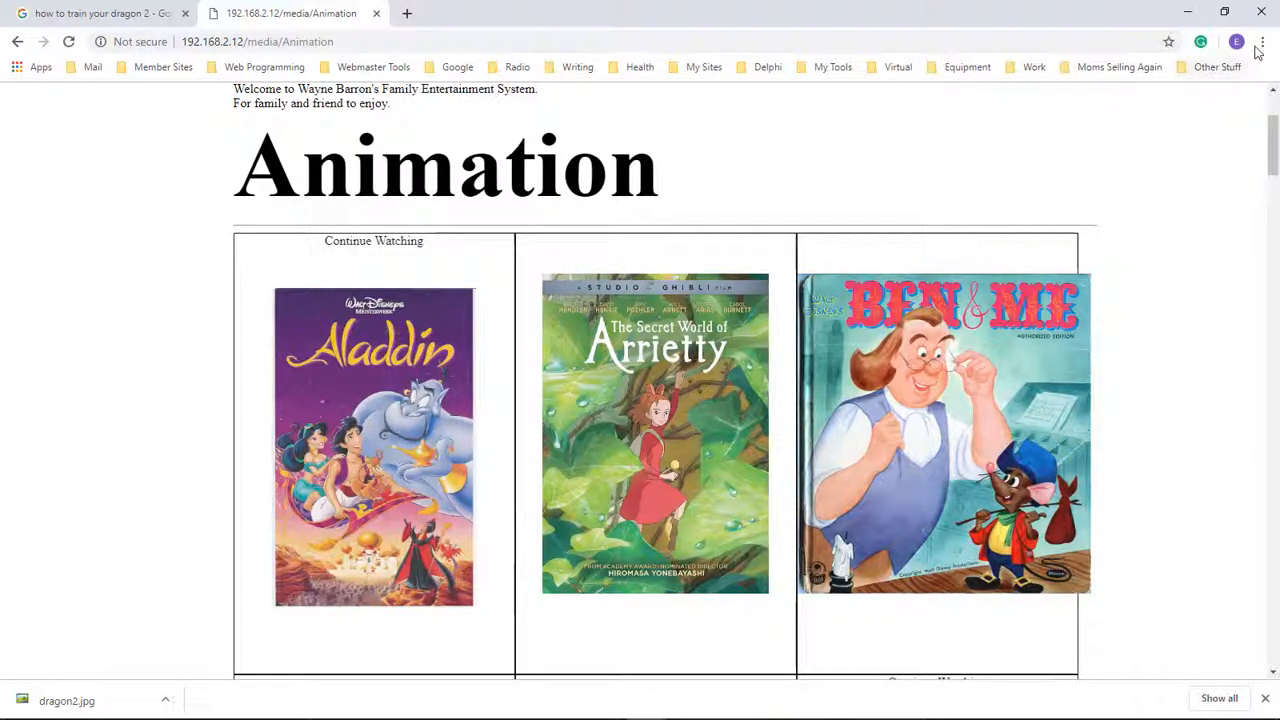
pyautogui.click(1261, 42)
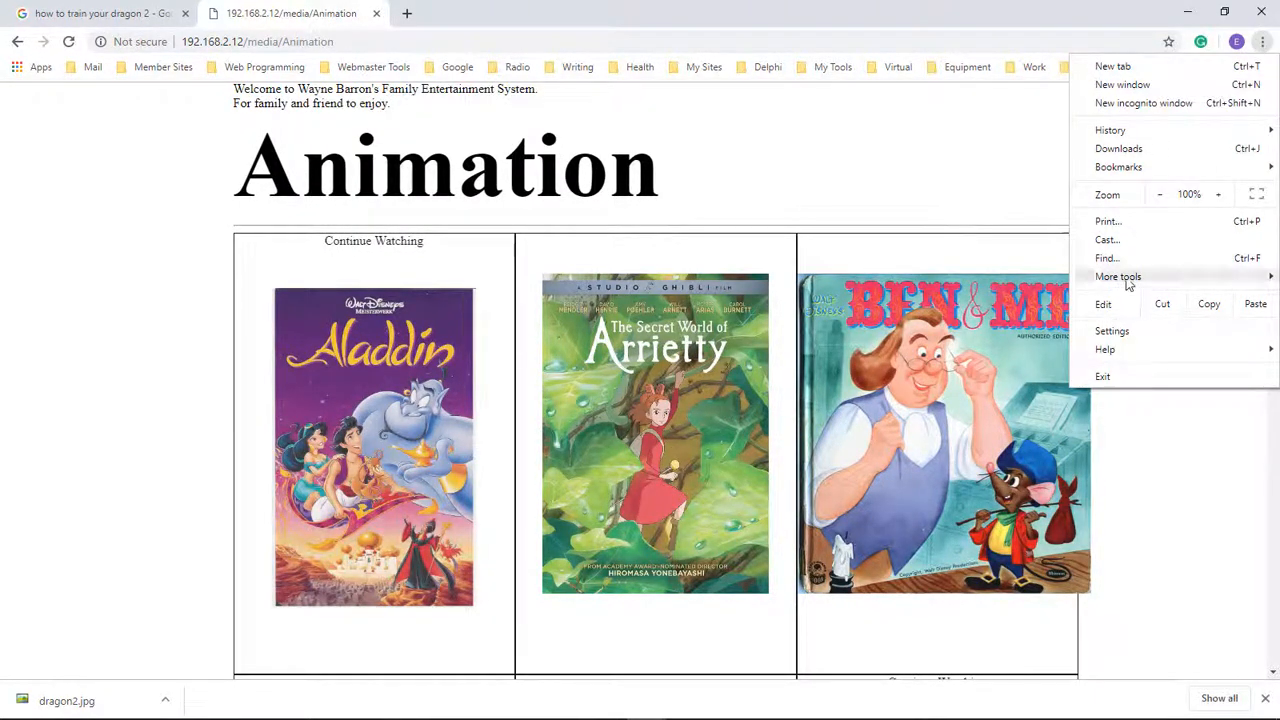
pyautogui.click(1118, 276)
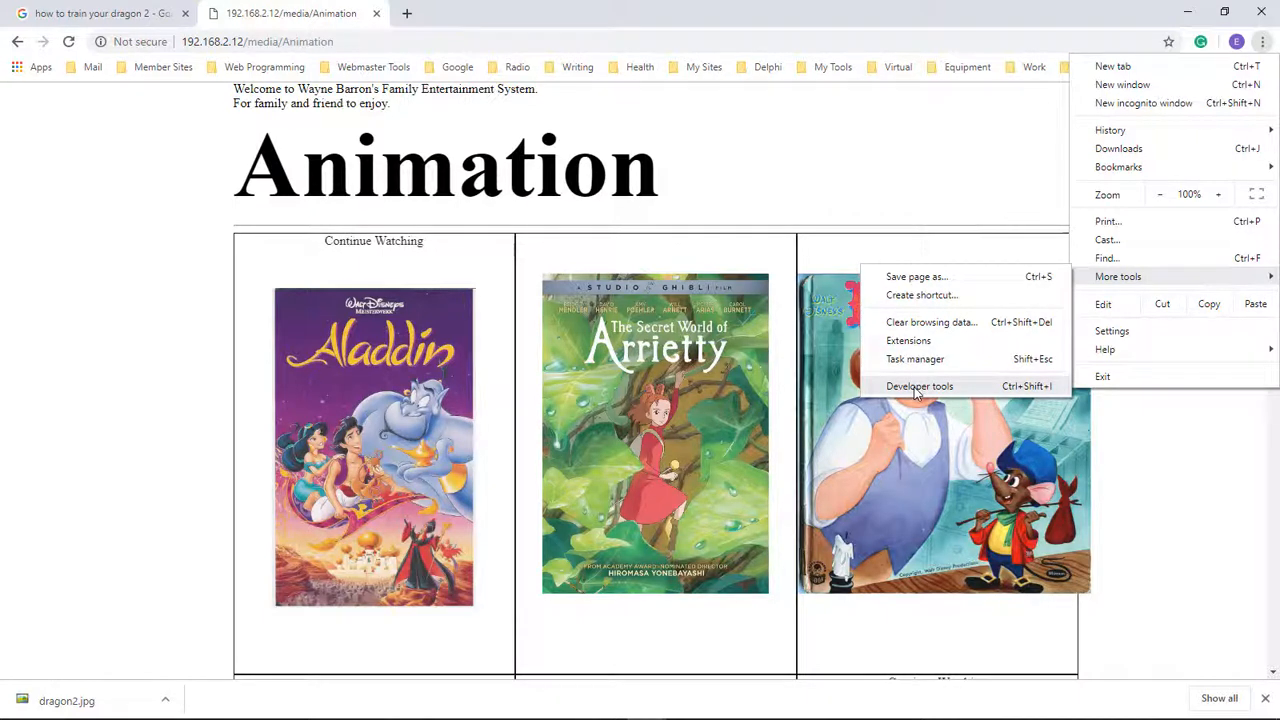
pyautogui.click(919, 386)
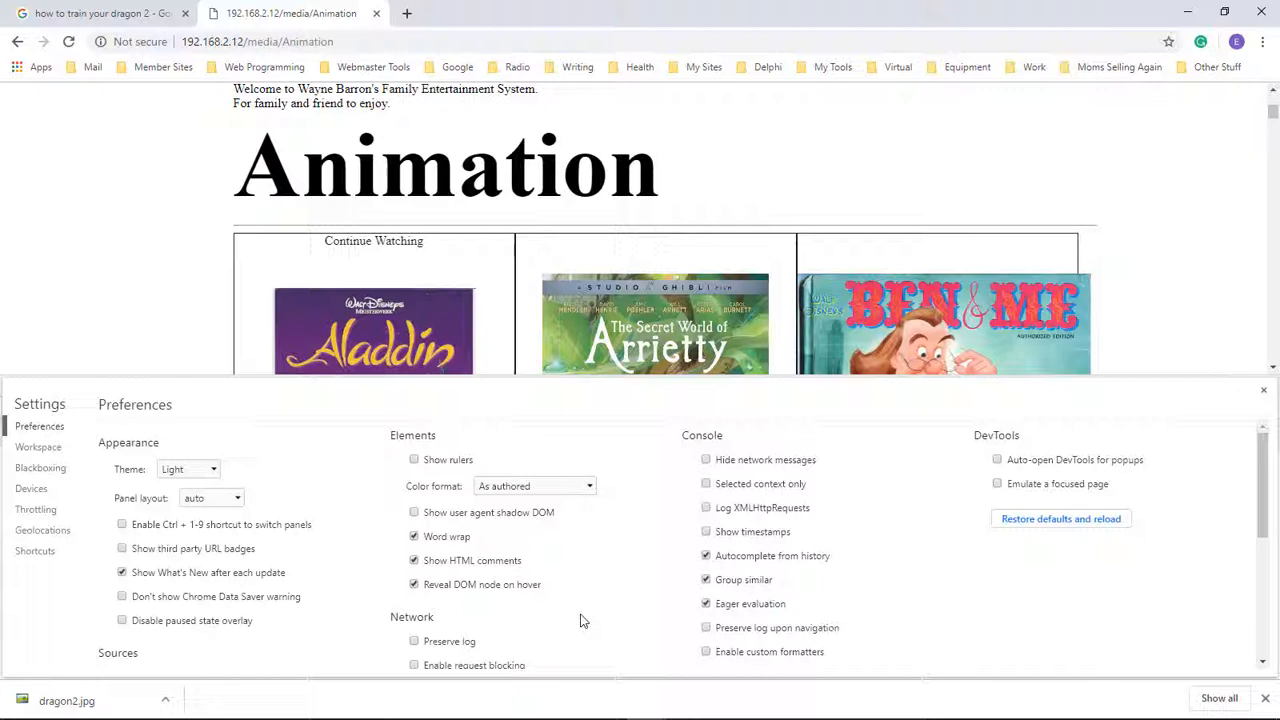
# Step: Scroll to the Network preferences and bring up the page's context menu
pyautogui.scroll(-3)
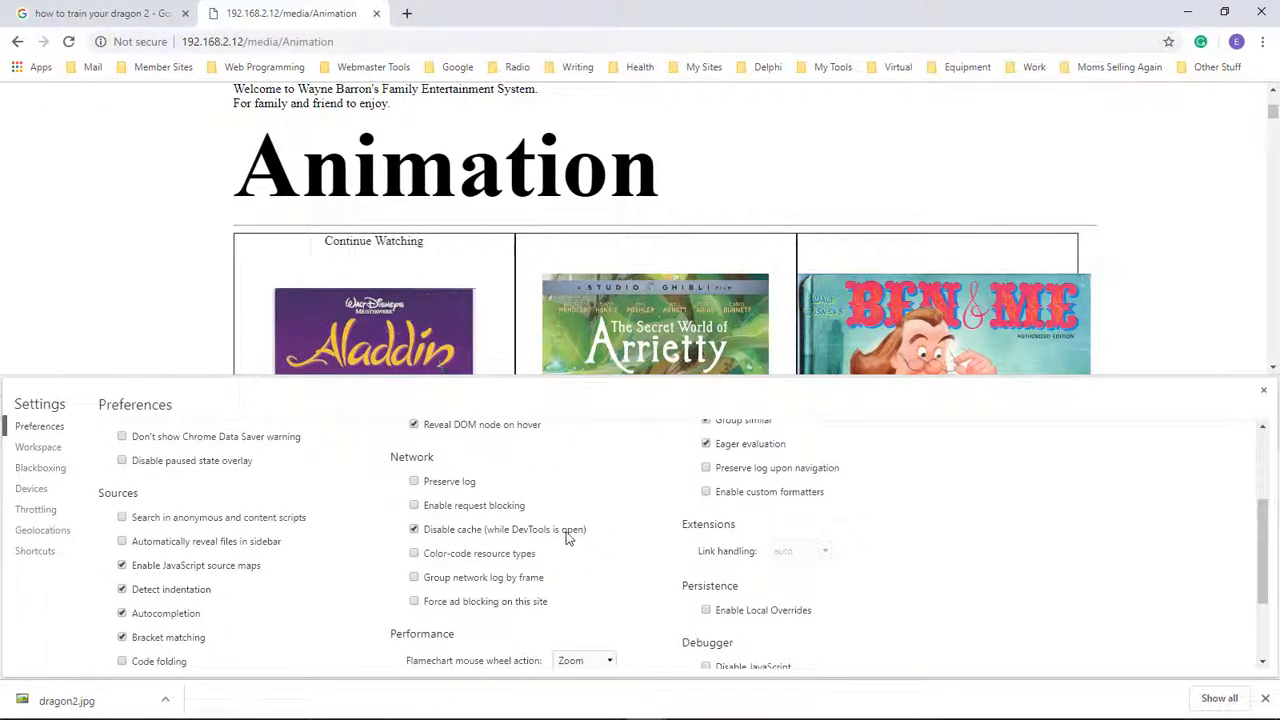
pyautogui.moveTo(967, 473)
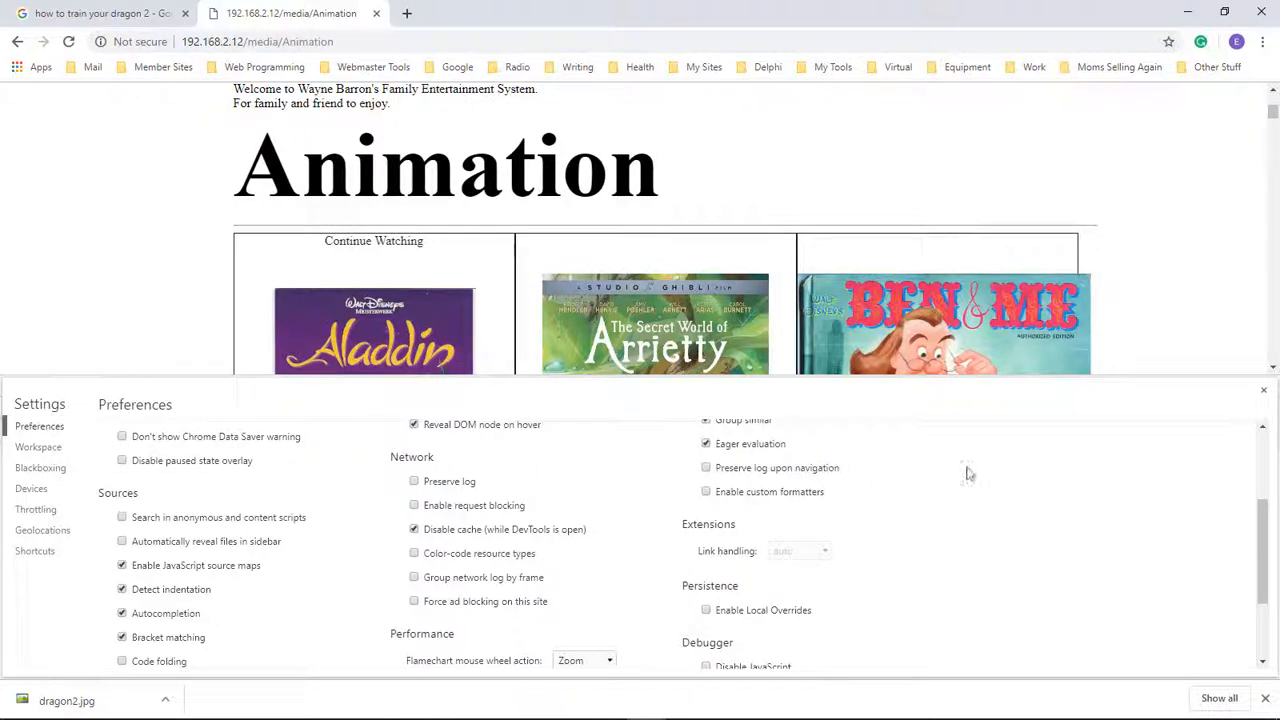
pyautogui.rightClick(965, 473)
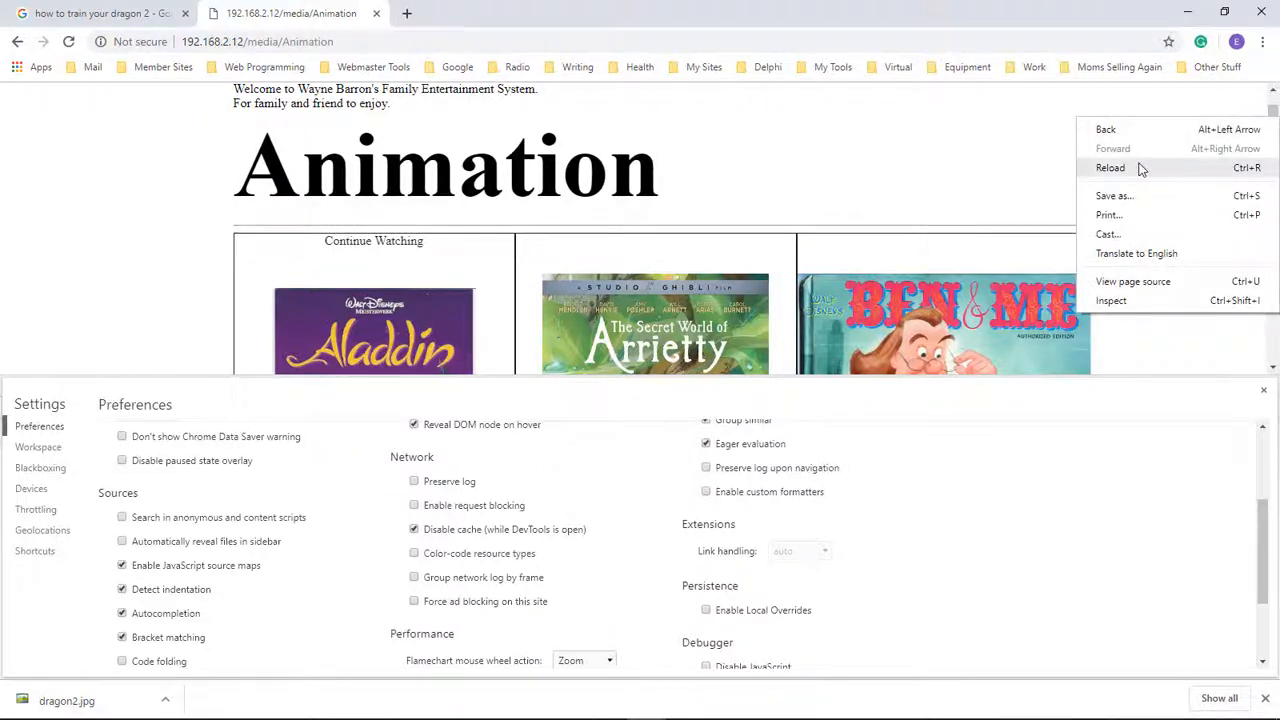
# Step: Reload the Animation page and scroll back to check the Ben and Me cover
pyautogui.click(1110, 167)
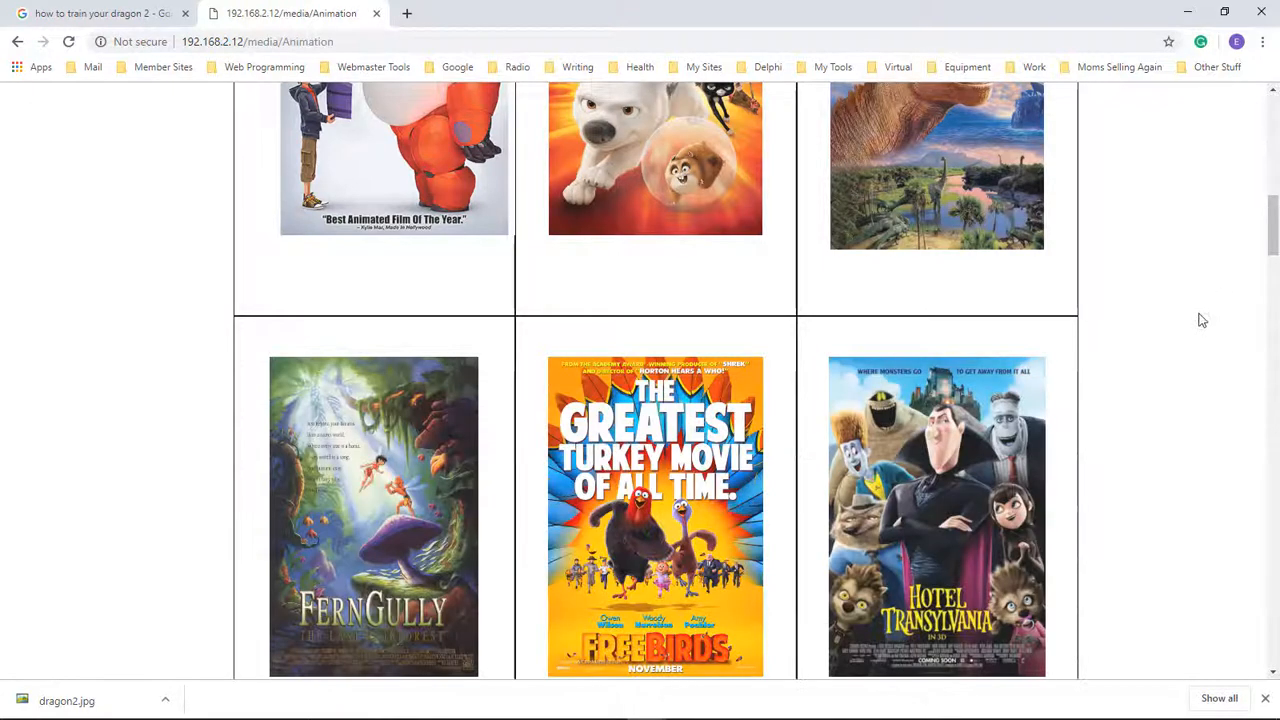
pyautogui.scroll(3)
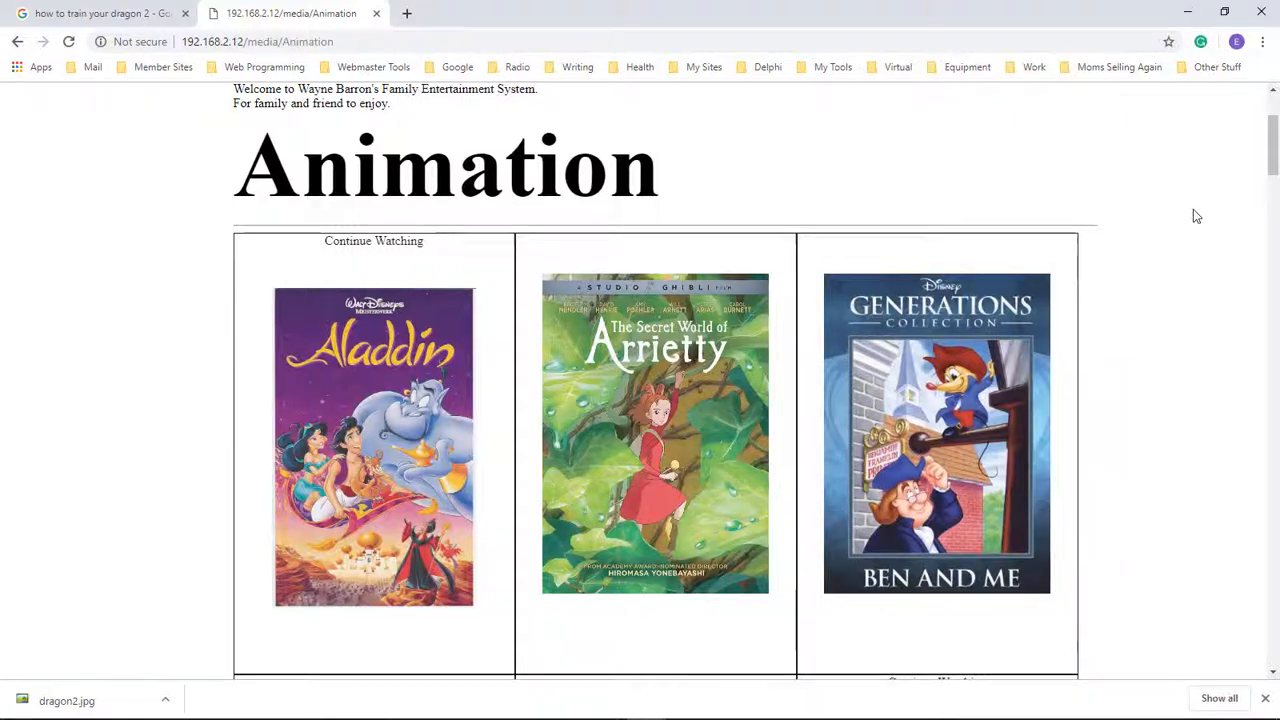
# Step: Check 'Disable cache (while DevTools is open)' in DevTools Settings, then close settings
pyautogui.click(1262, 42)
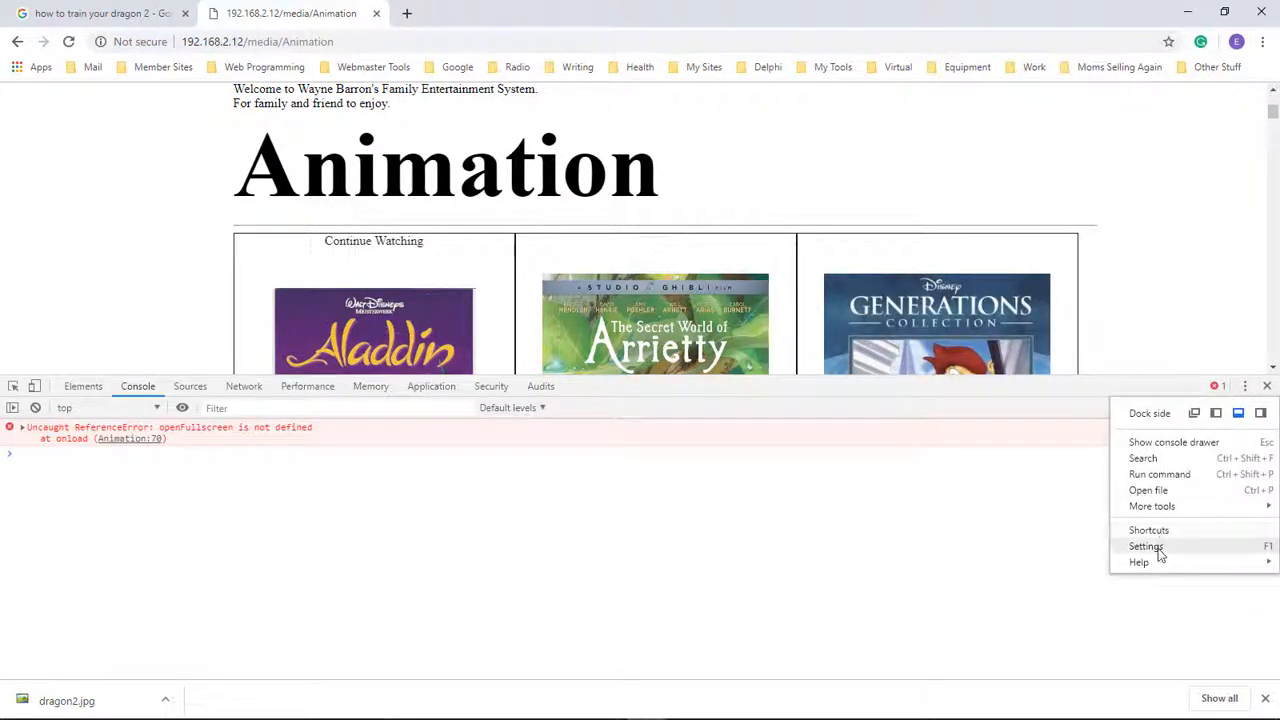
pyautogui.click(1146, 546)
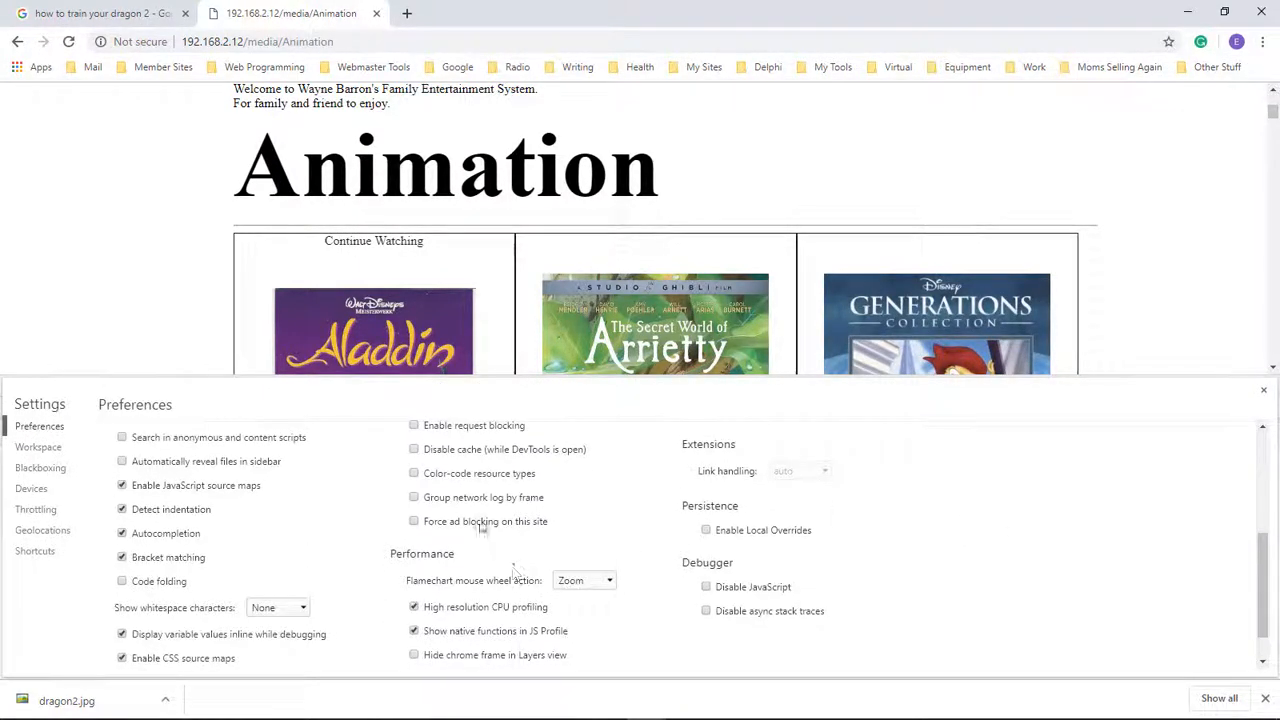
pyautogui.click(414, 449)
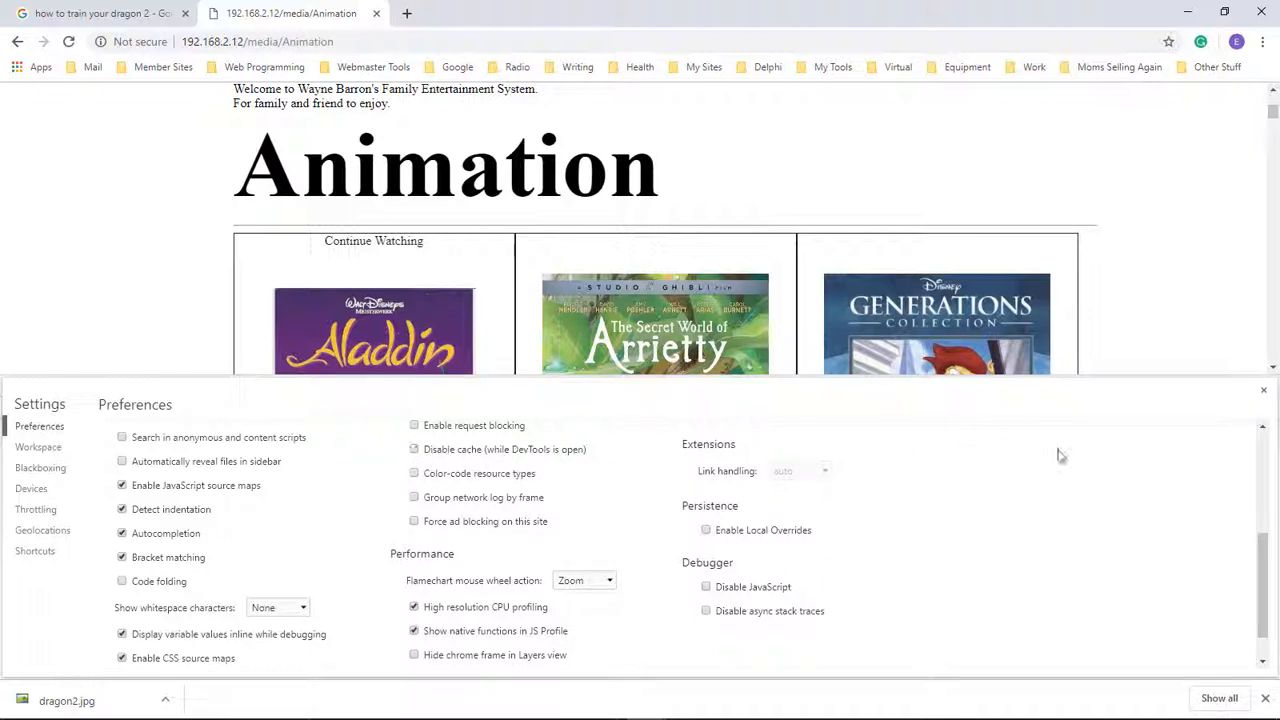
pyautogui.click(1263, 390)
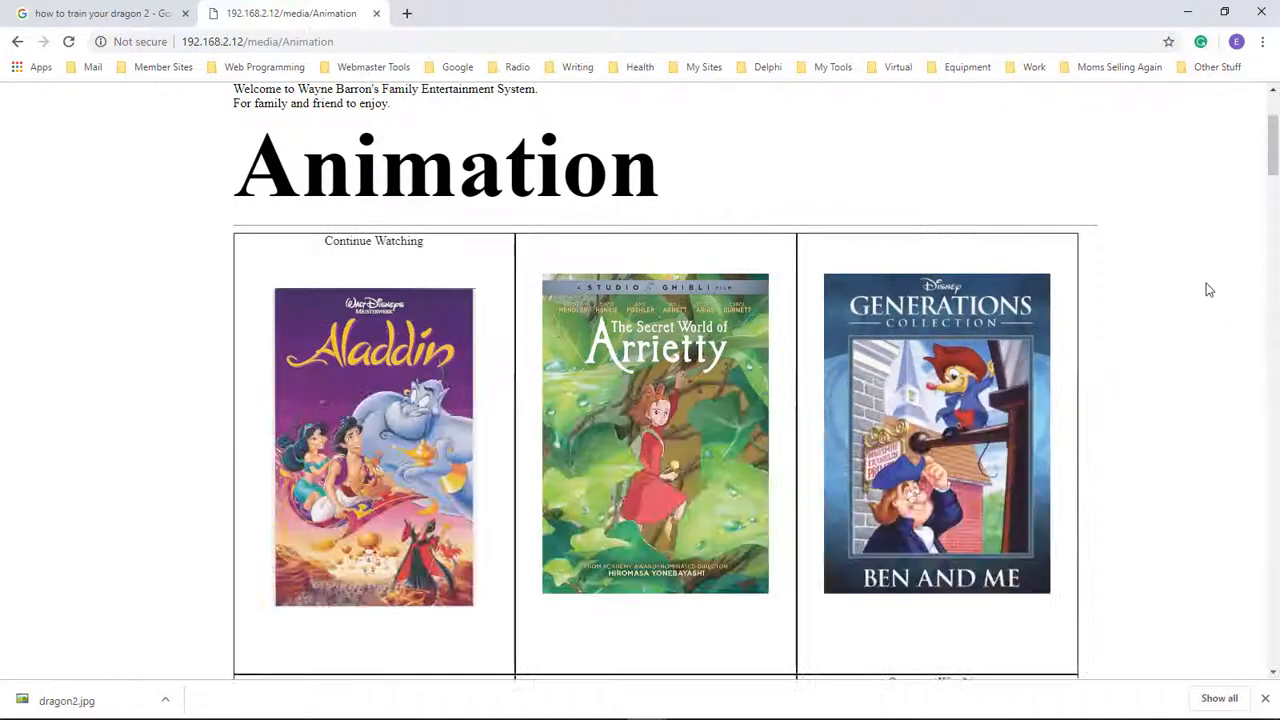